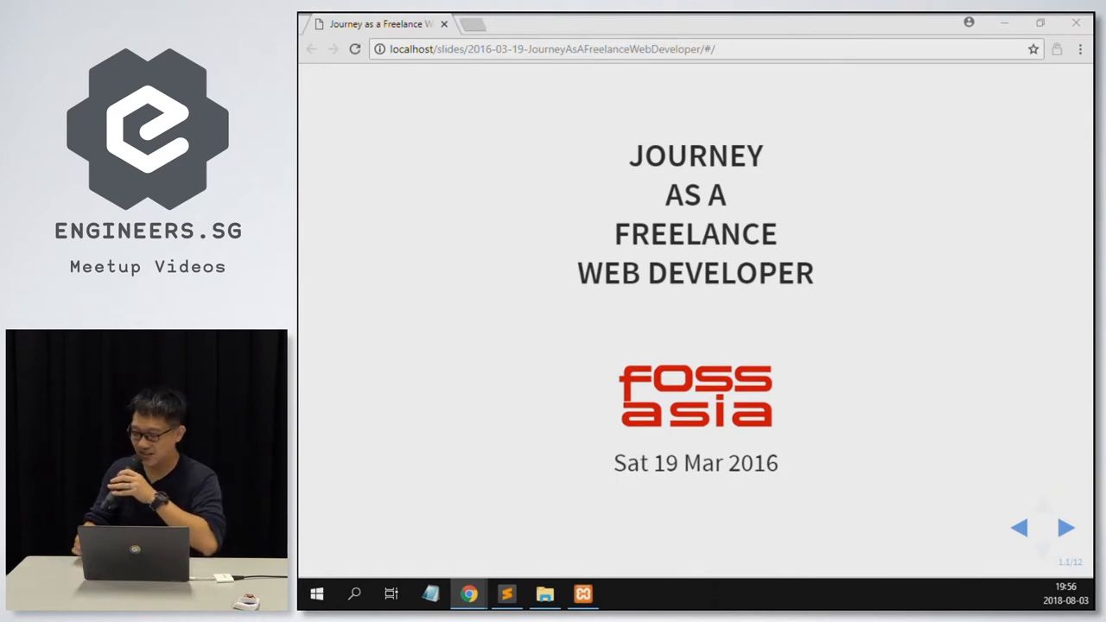
click(1064, 527)
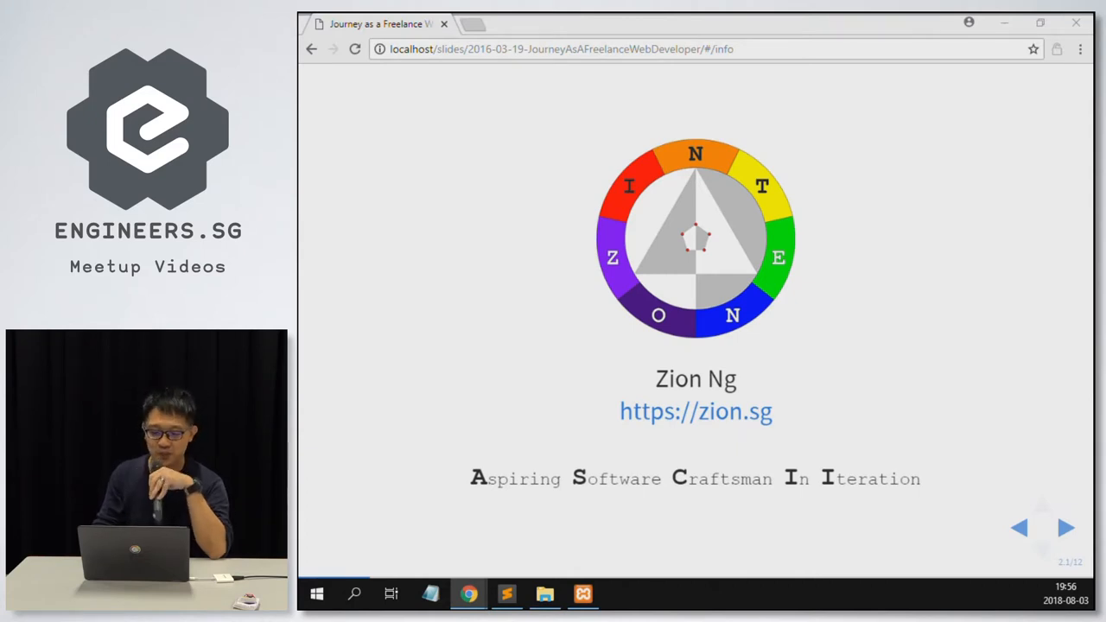
click(1064, 525)
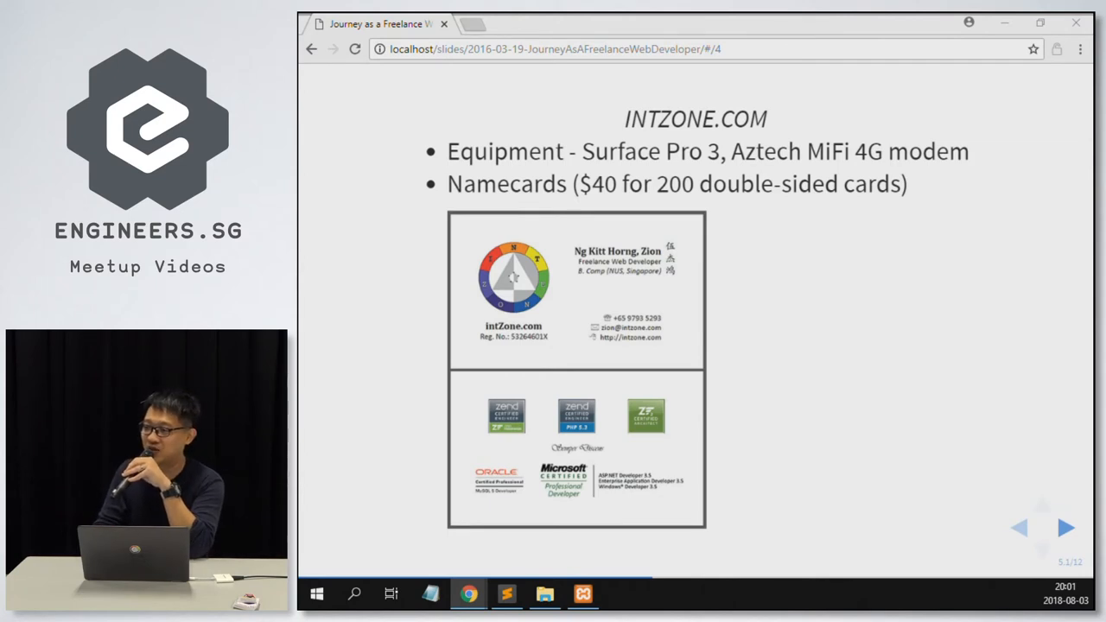
click(1064, 527)
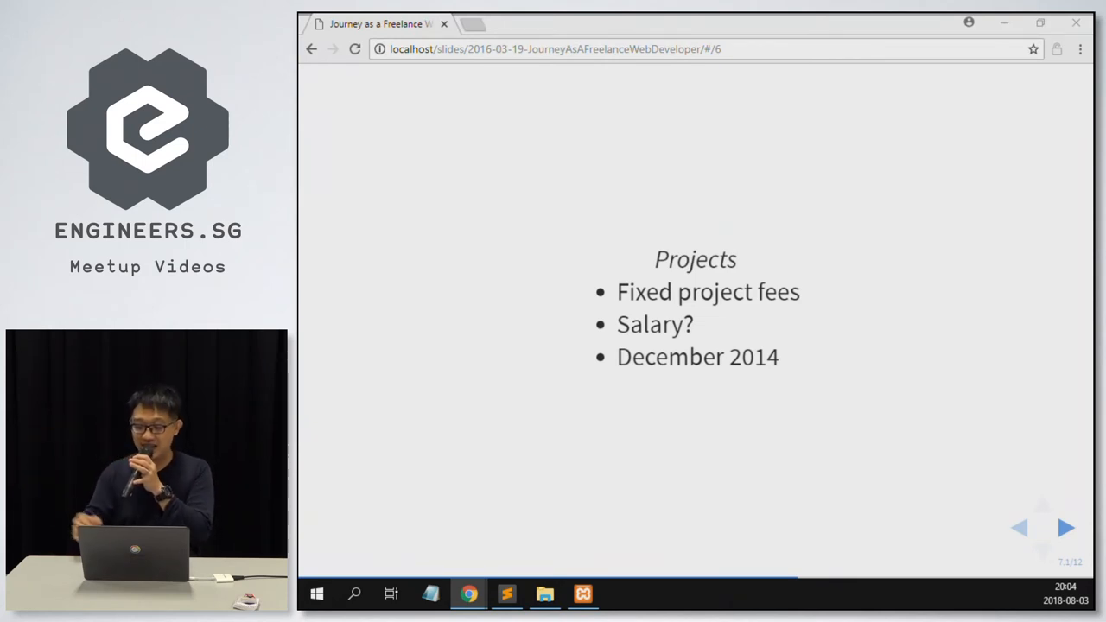
click(1064, 527)
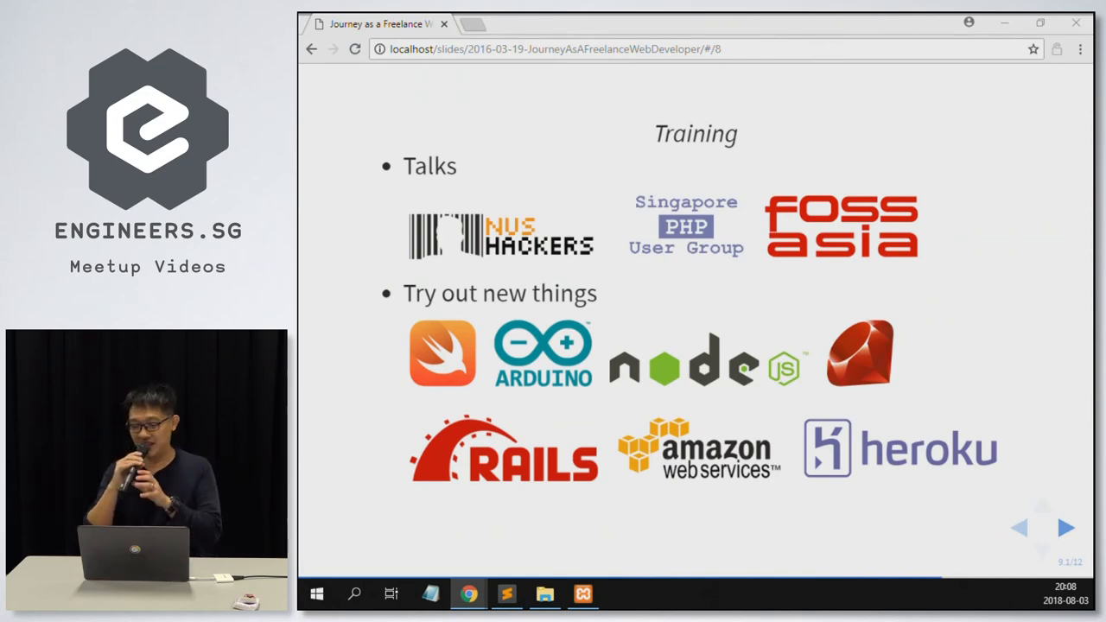
click(1060, 529)
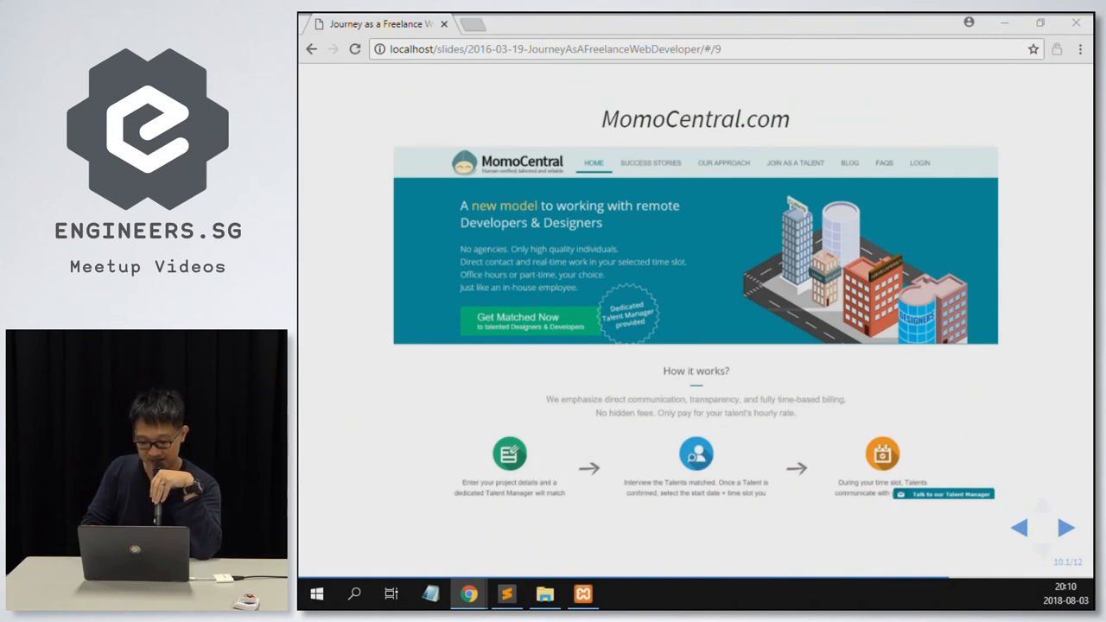
click(1061, 528)
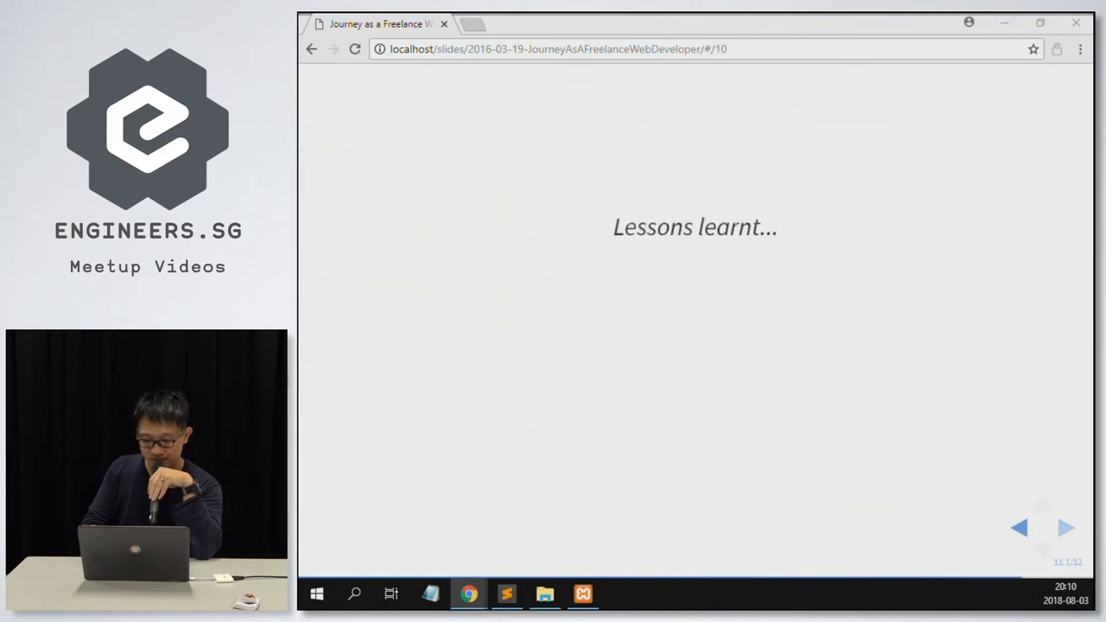